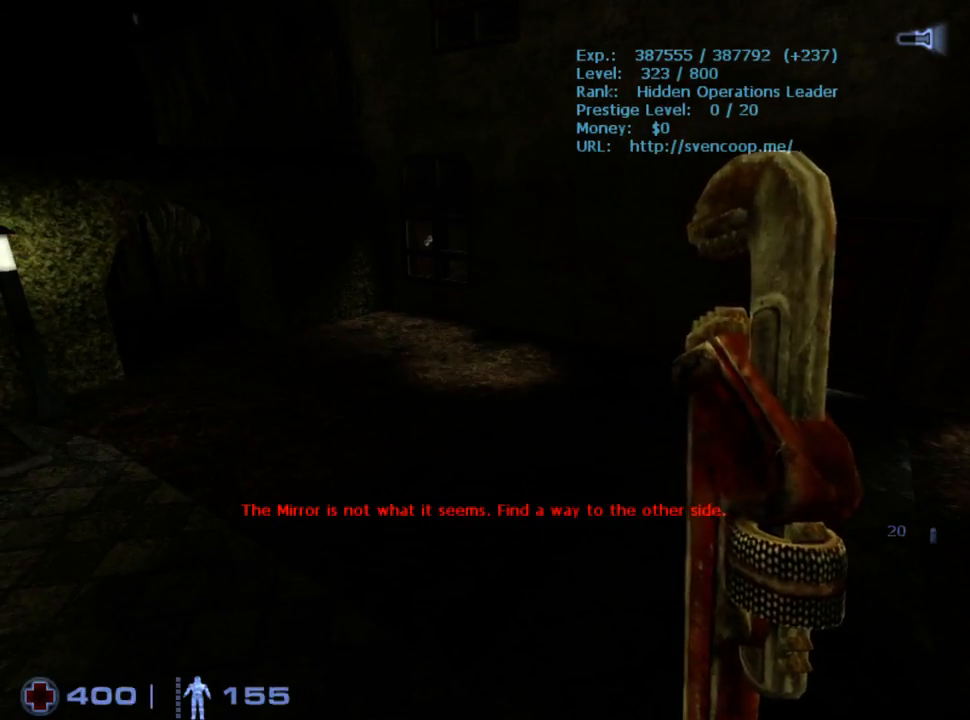
key(tab)
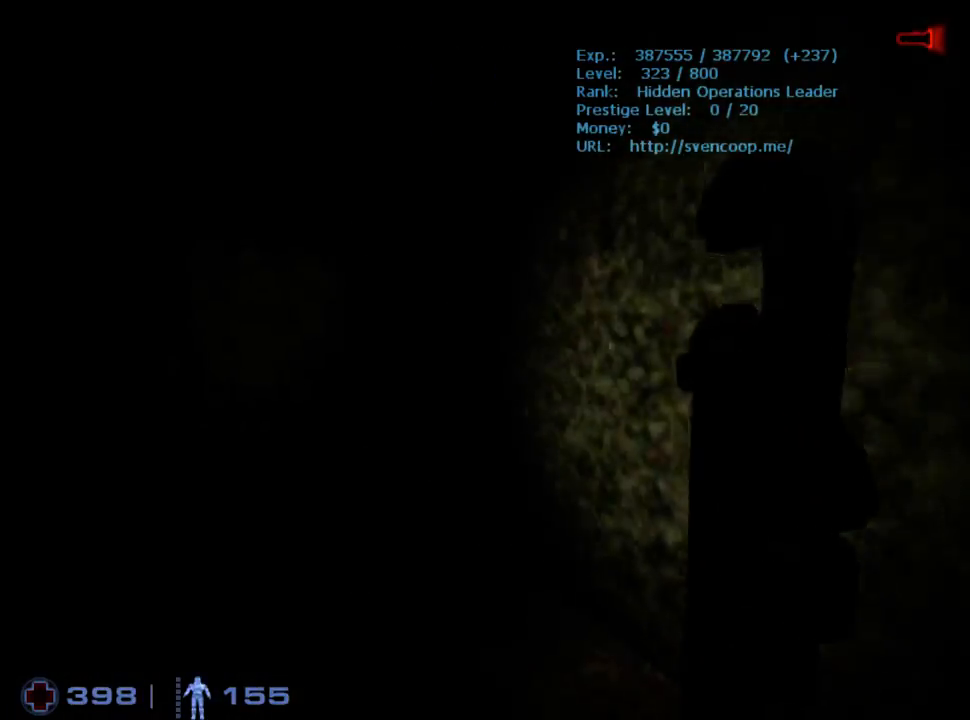
text(i lov)
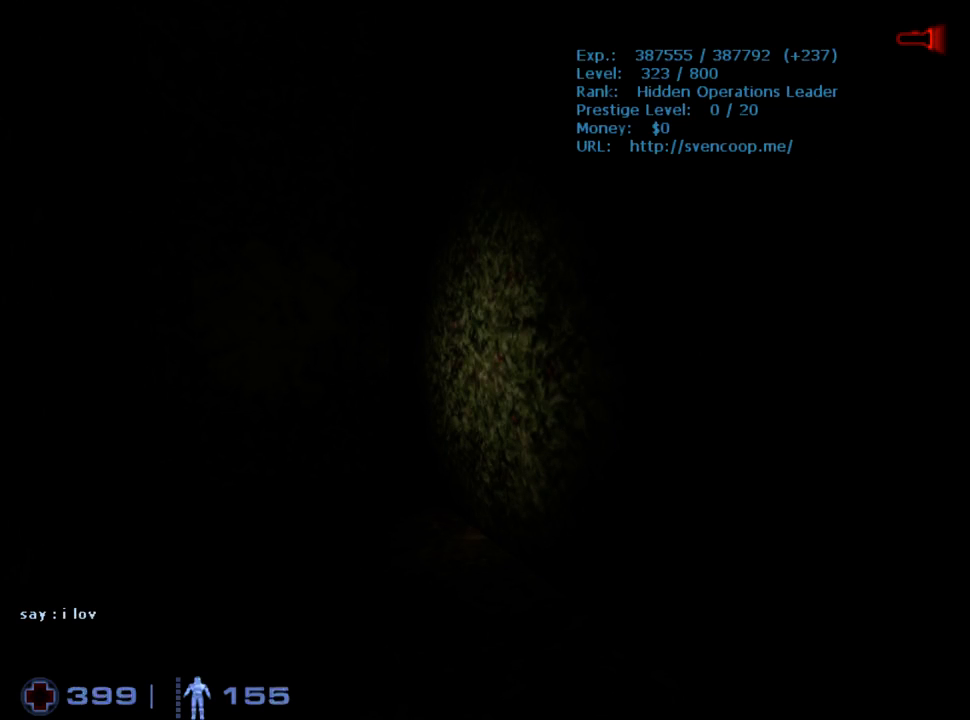
text(e mazes)
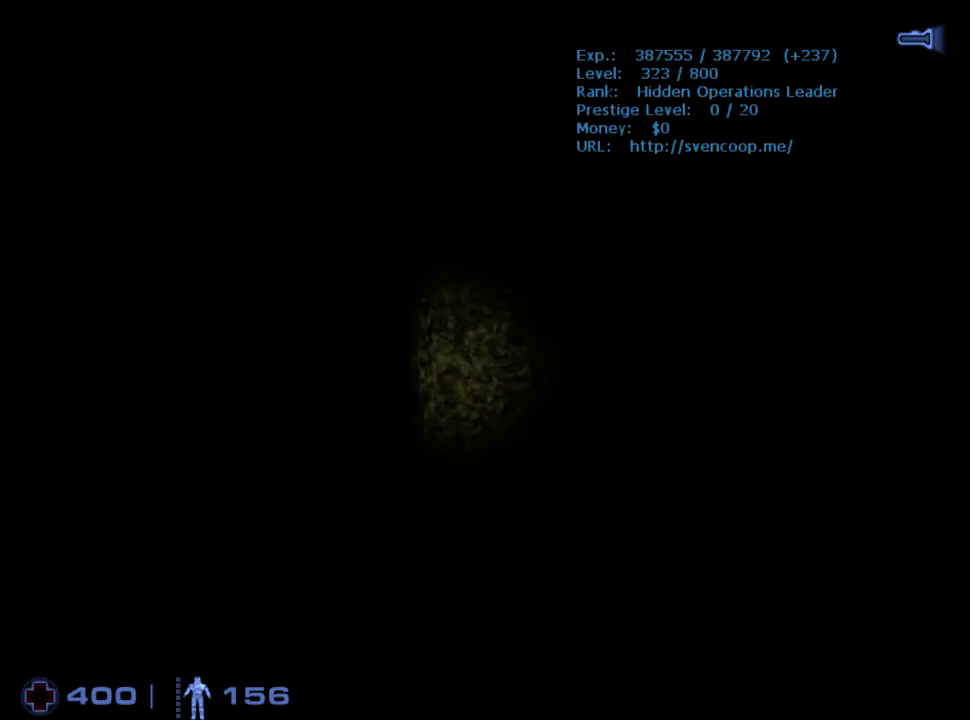
text(i live in)
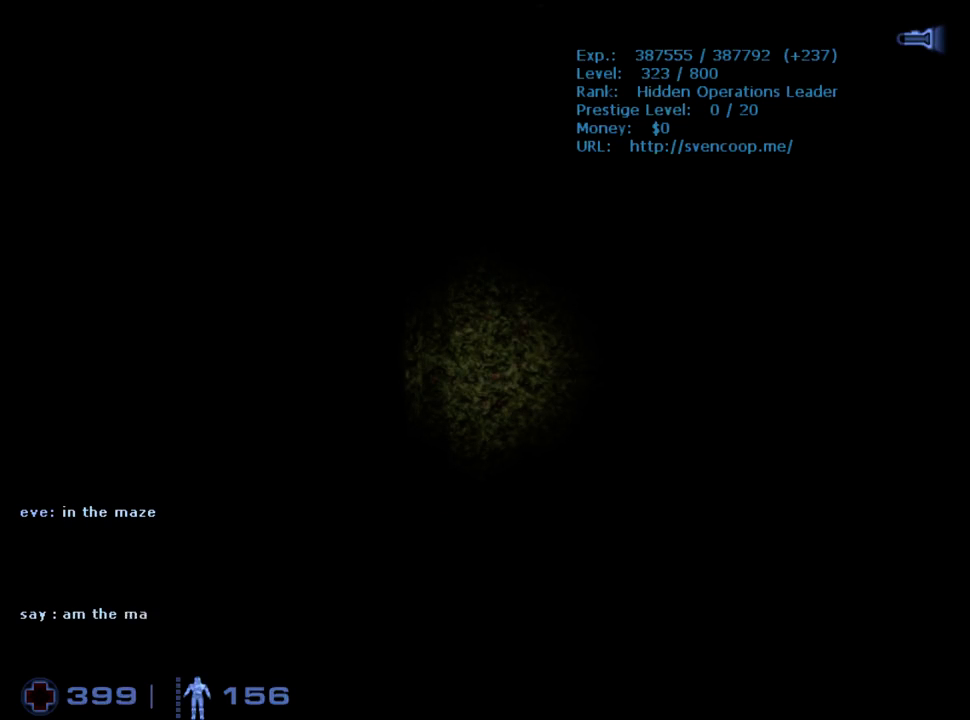
key(enter)
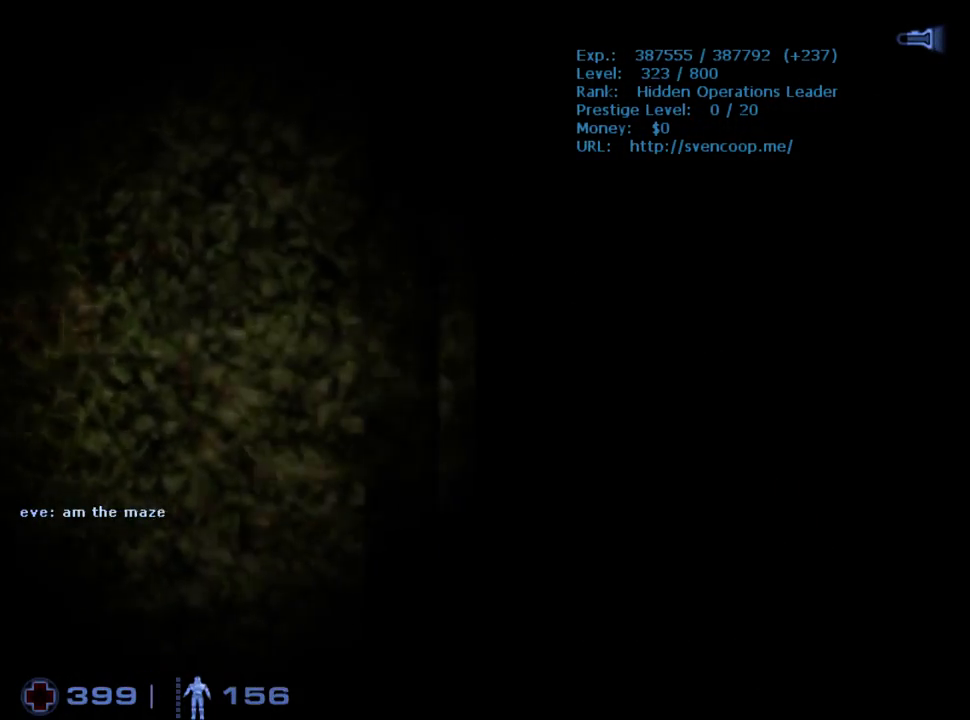
key(y)
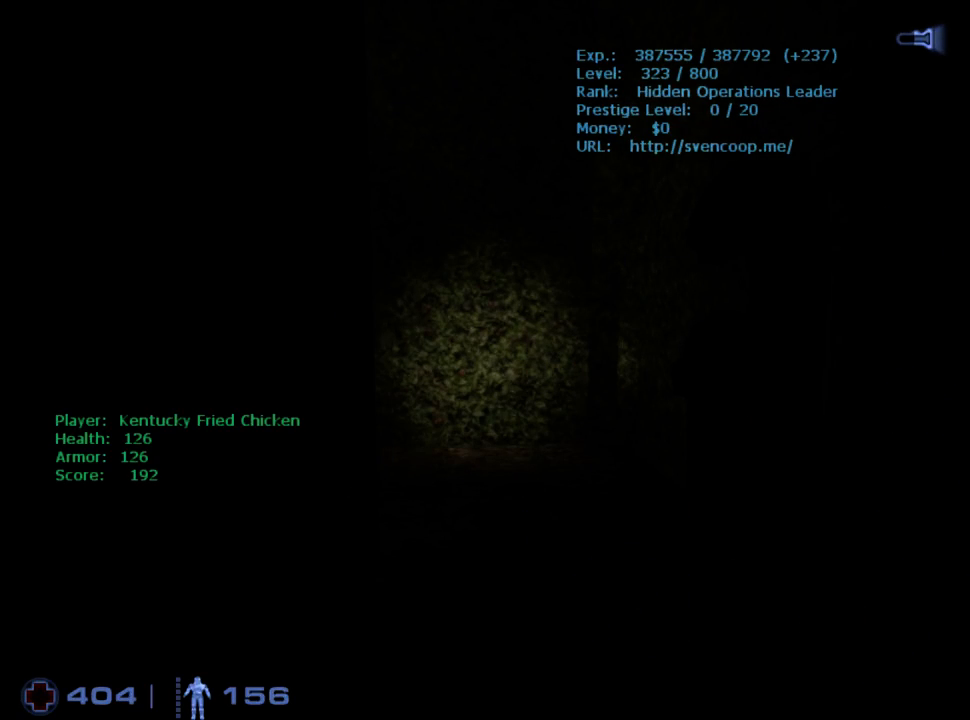
key(y)
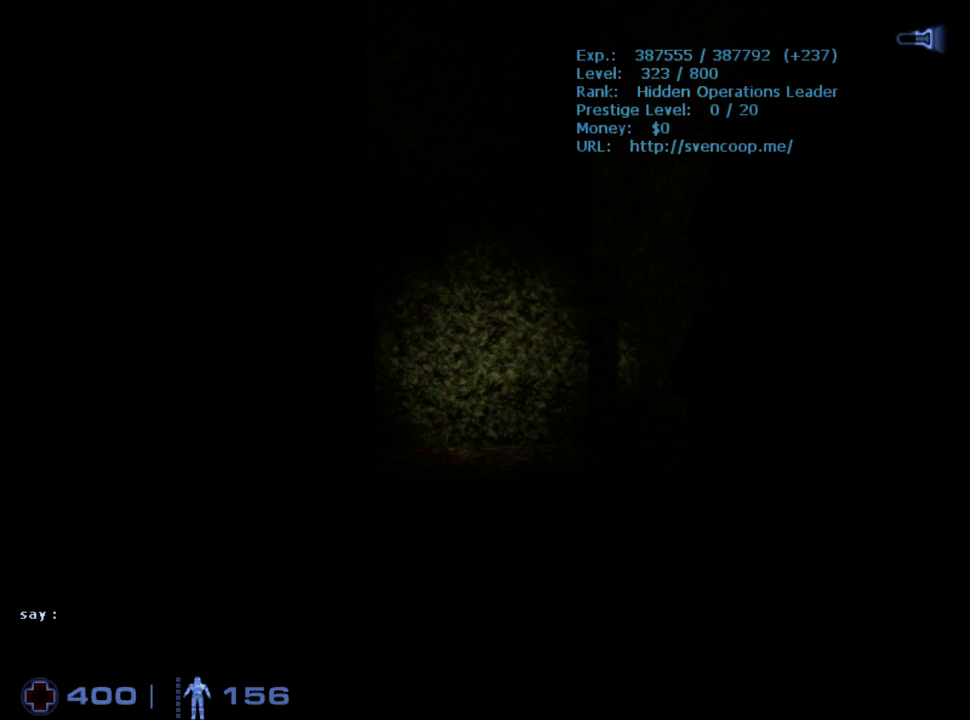
text(i)
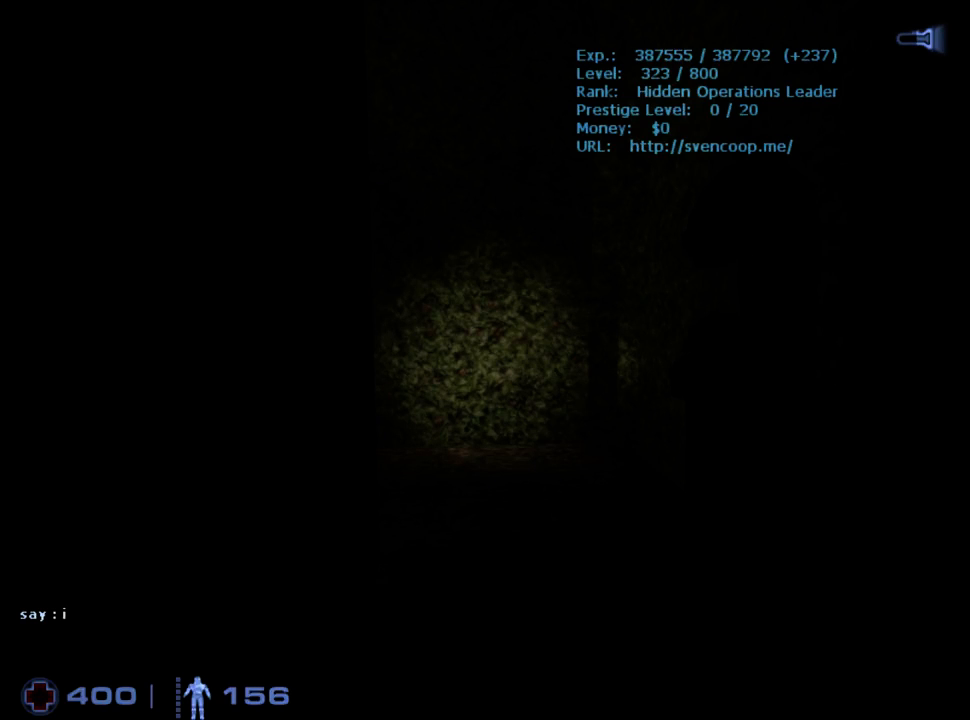
key(backspace)
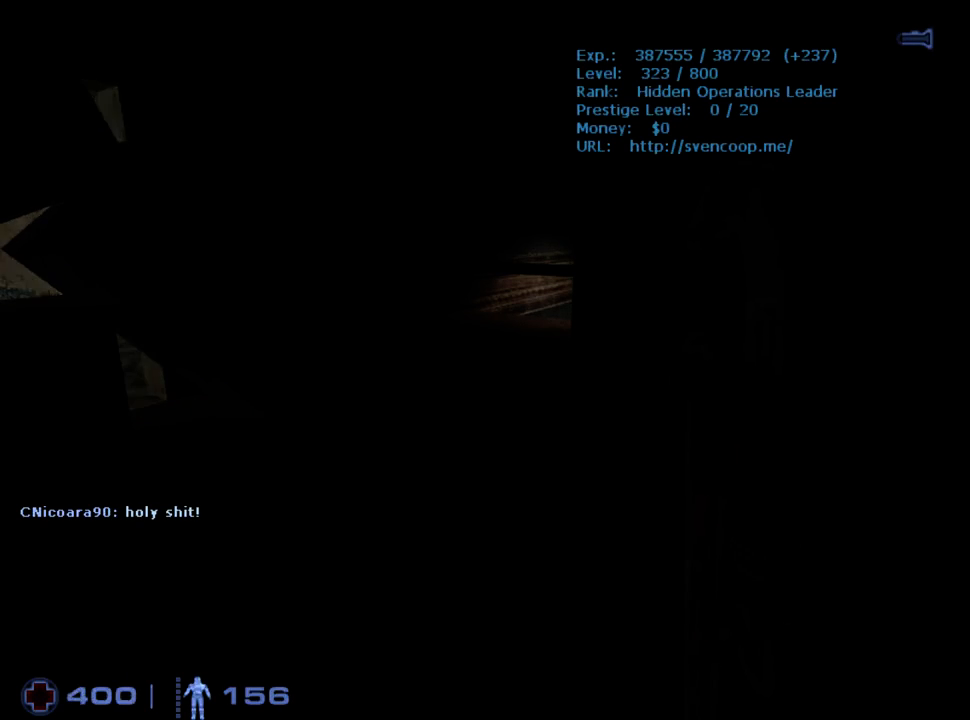
key(y)
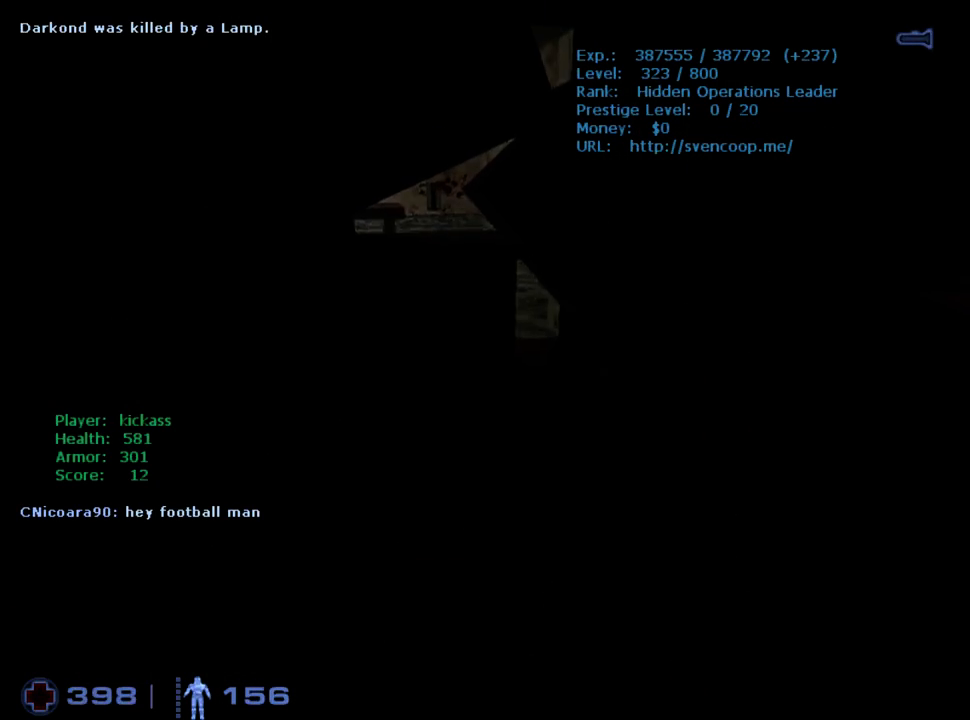
key(Tab)
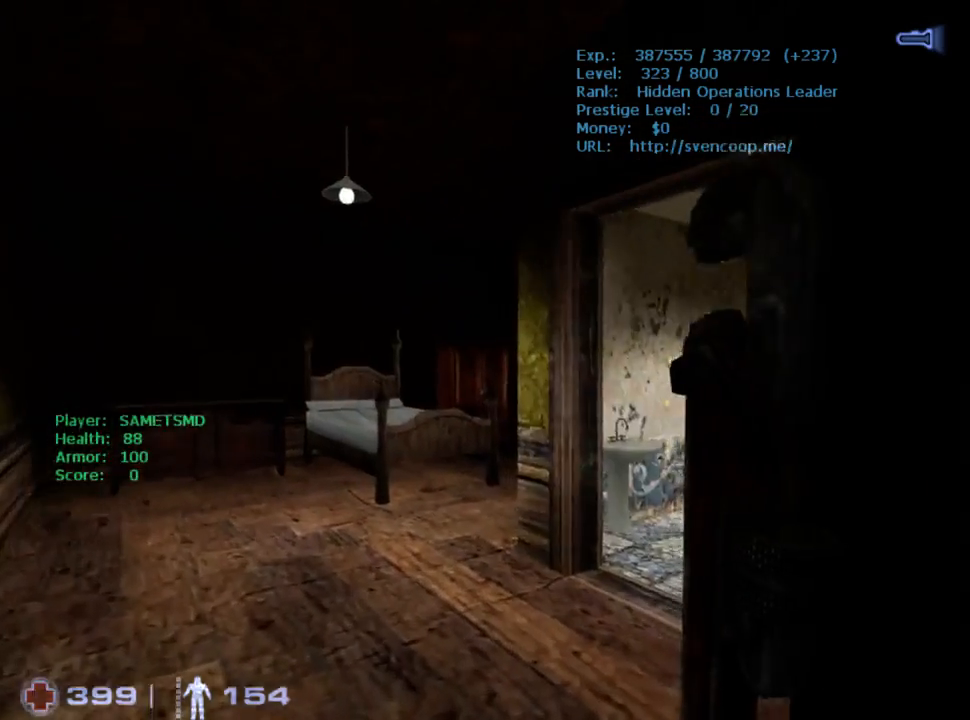
mouse_move(485, 360)
text(w)
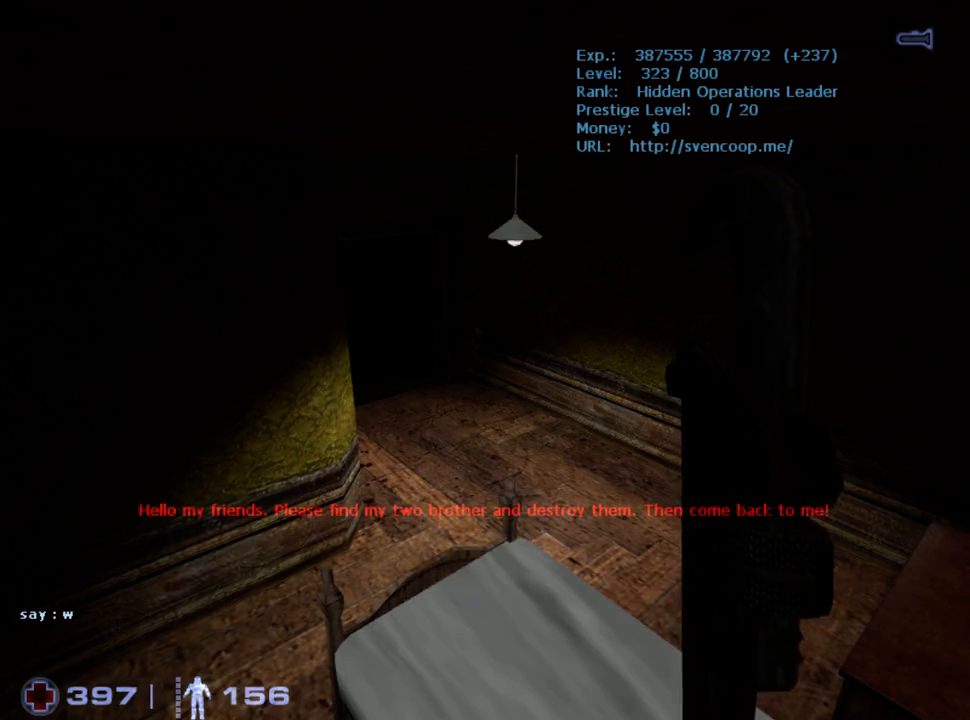
text(hat is th)
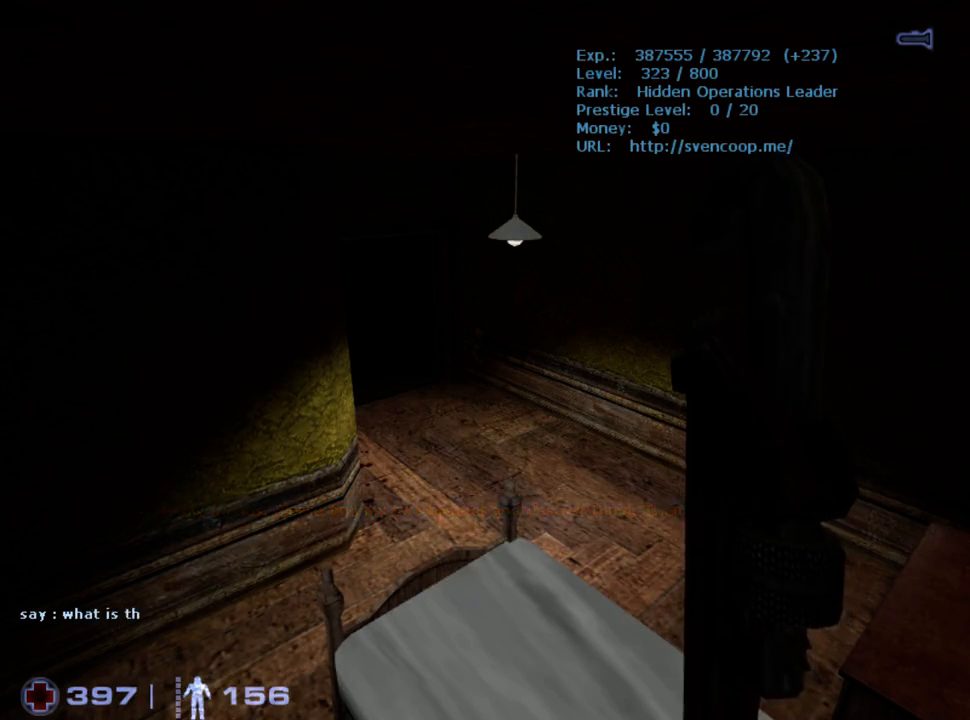
text(at no)
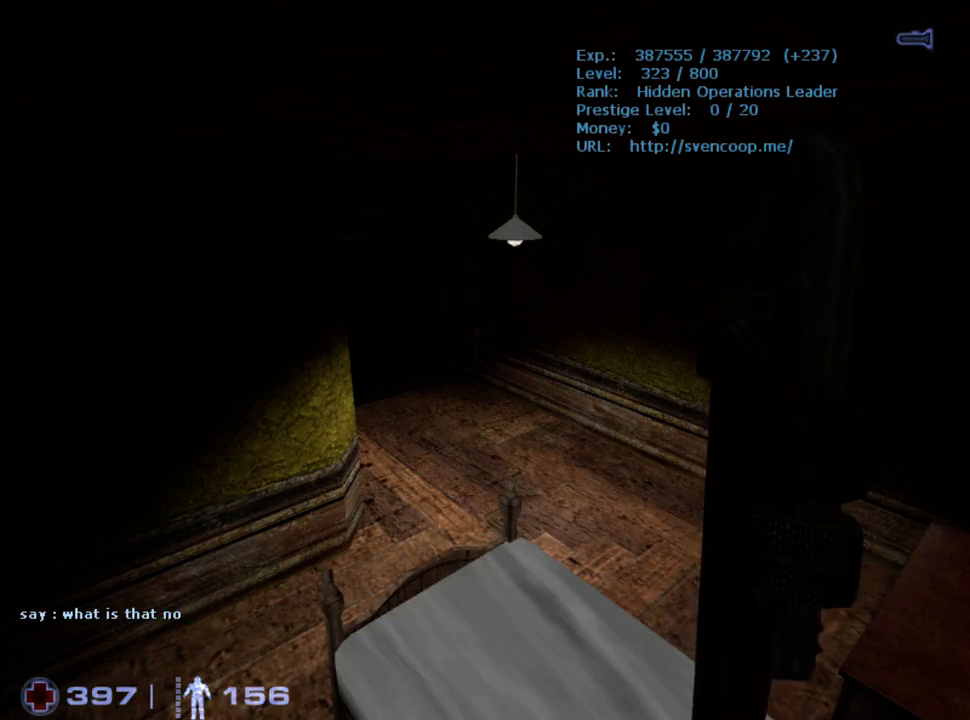